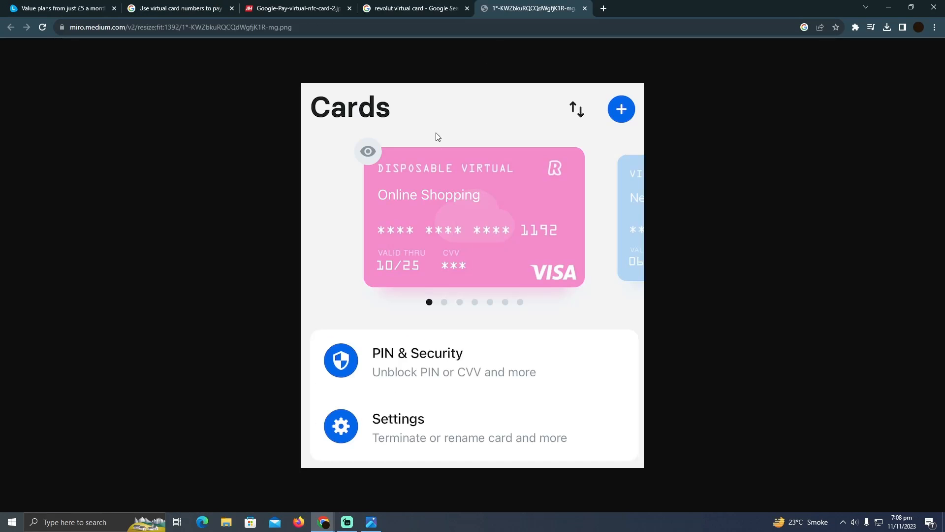
mouse_move(448, 255)
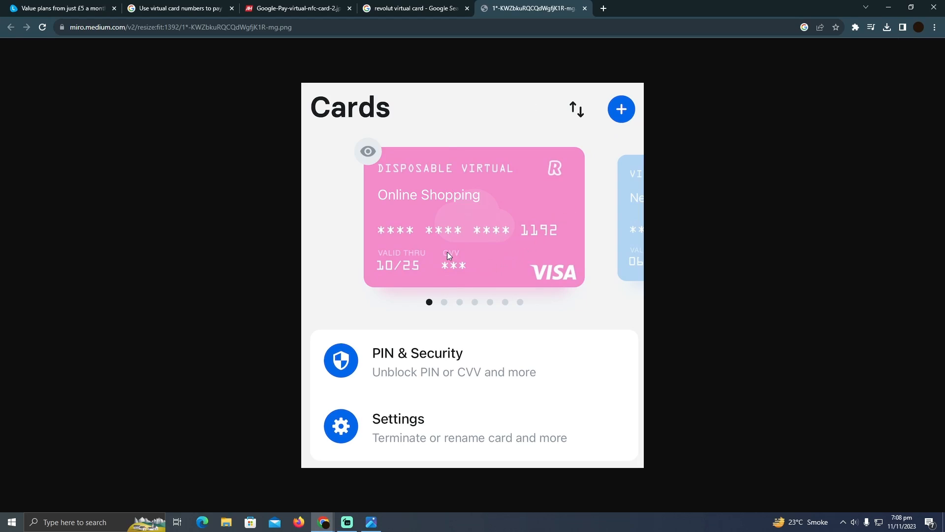
mouse_move(431, 219)
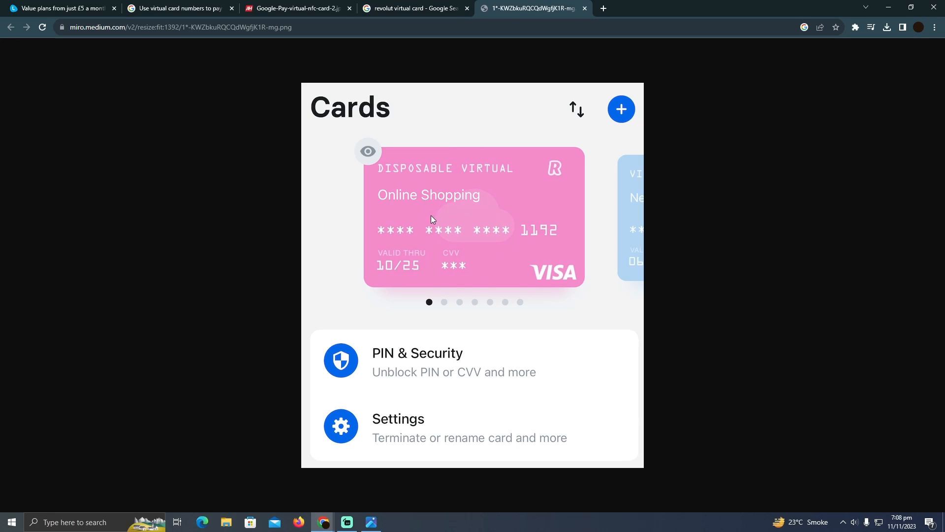
mouse_move(367, 244)
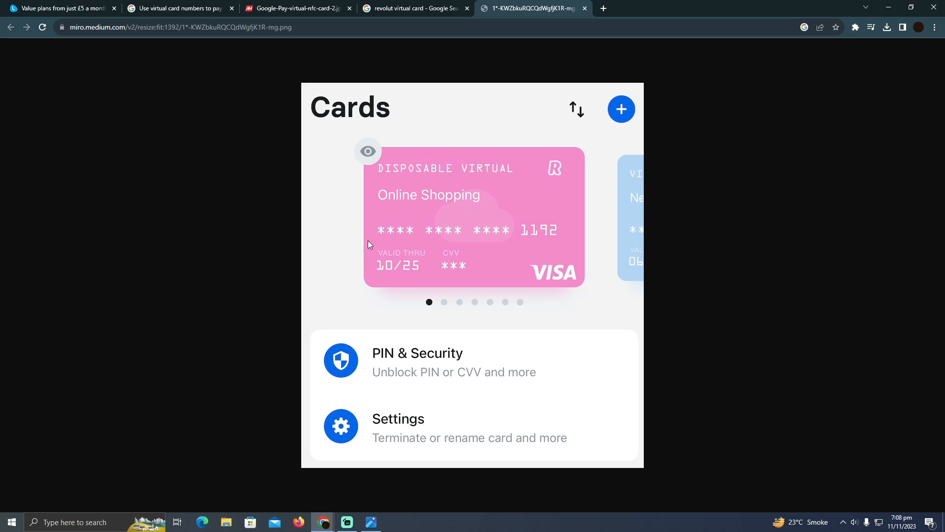
mouse_move(435, 175)
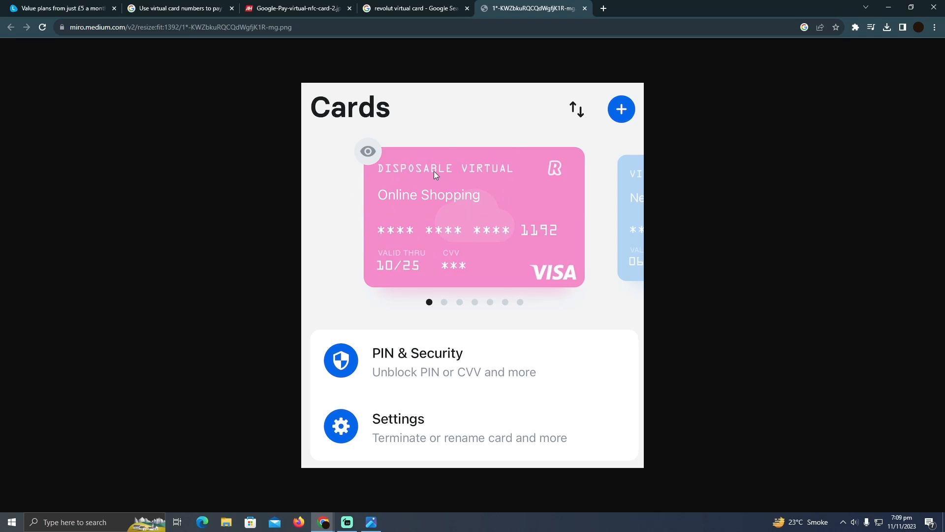
mouse_move(453, 242)
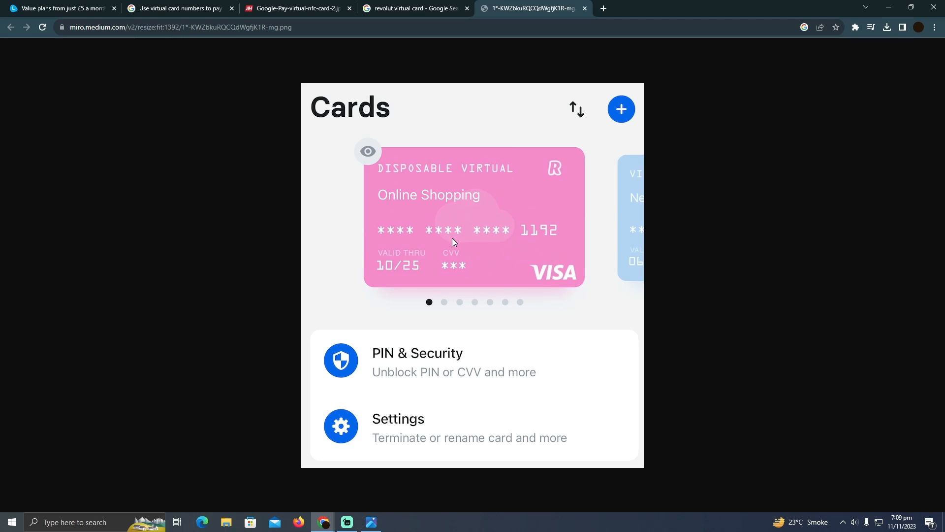
mouse_move(276, 115)
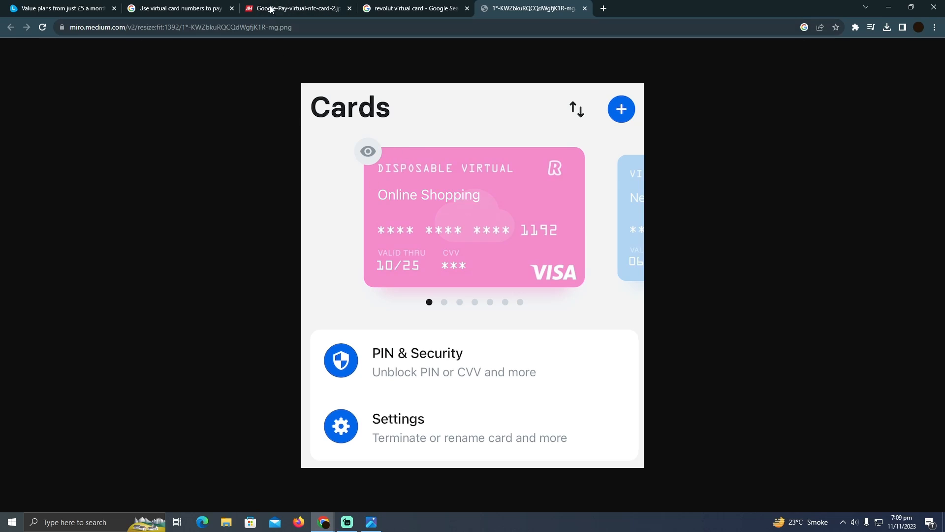
Read the 'Use virtual card numbers to pay' help steps, then view the Google Pay NFC card image
left_click(175, 8)
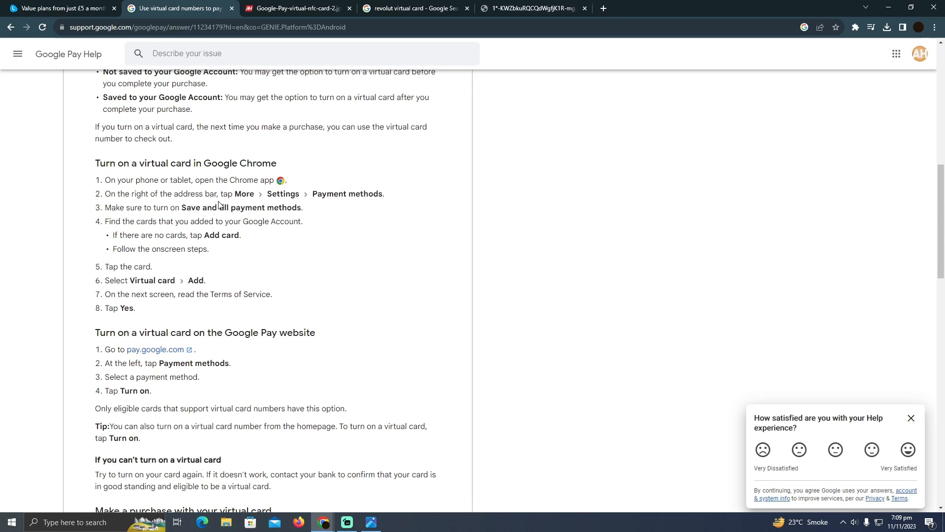
scroll("down", 3)
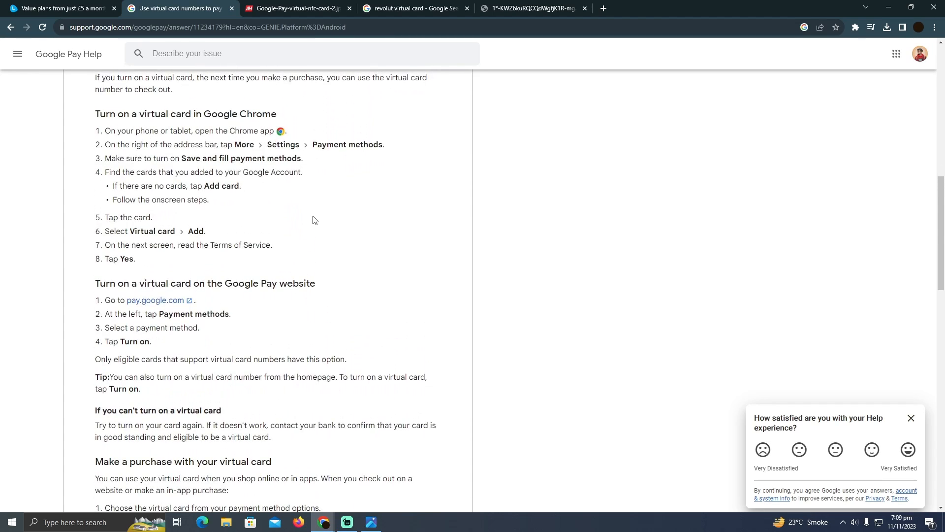
scroll("down", 3)
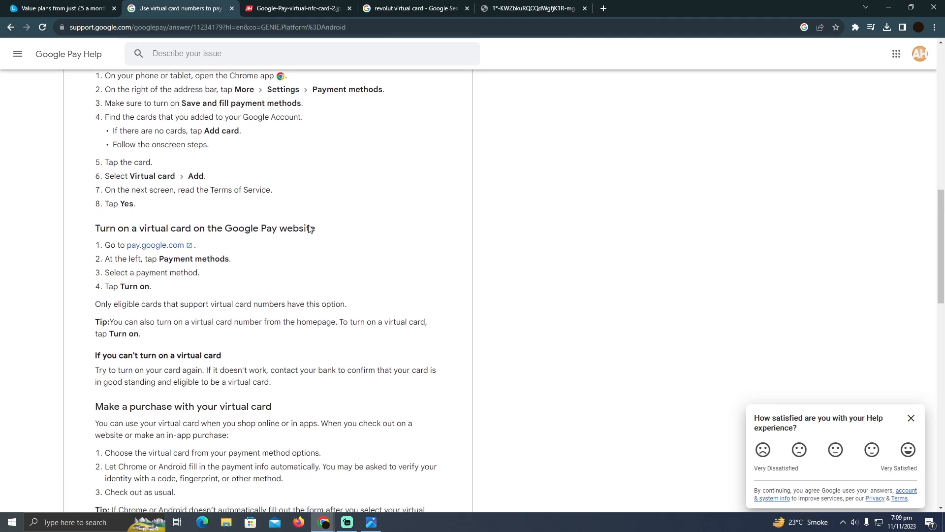
scroll("up", 3)
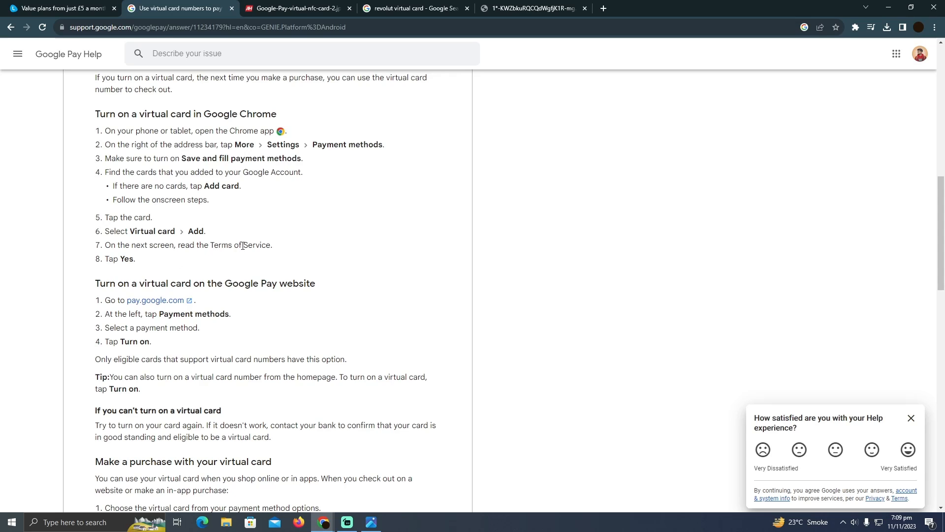
scroll("up", 3)
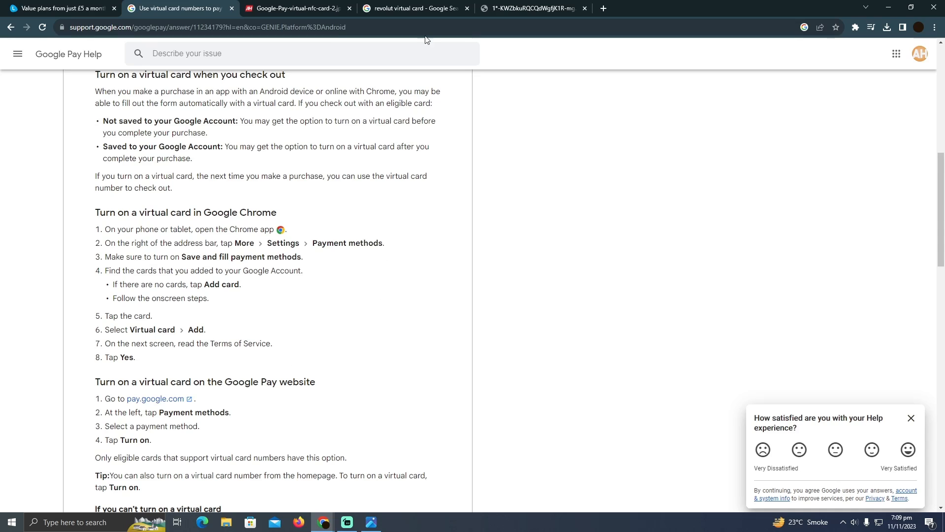
left_click(295, 8)
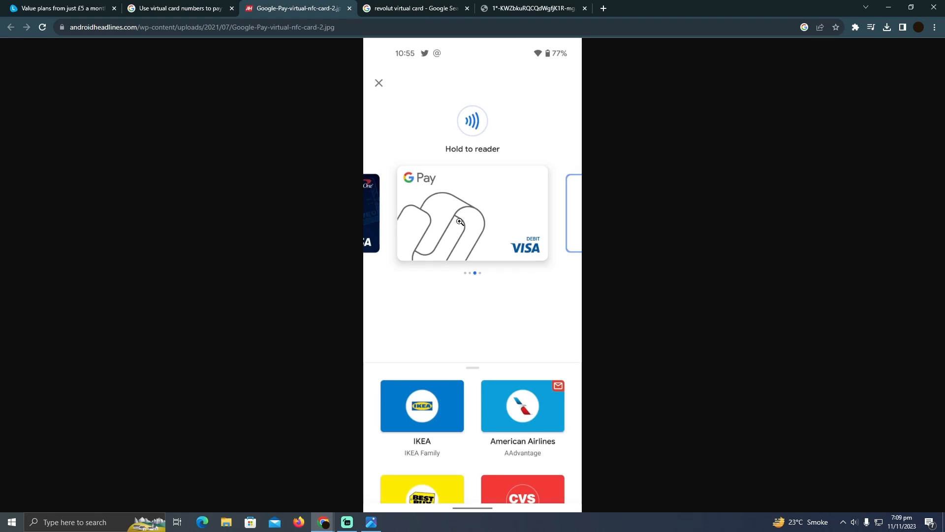
mouse_move(476, 202)
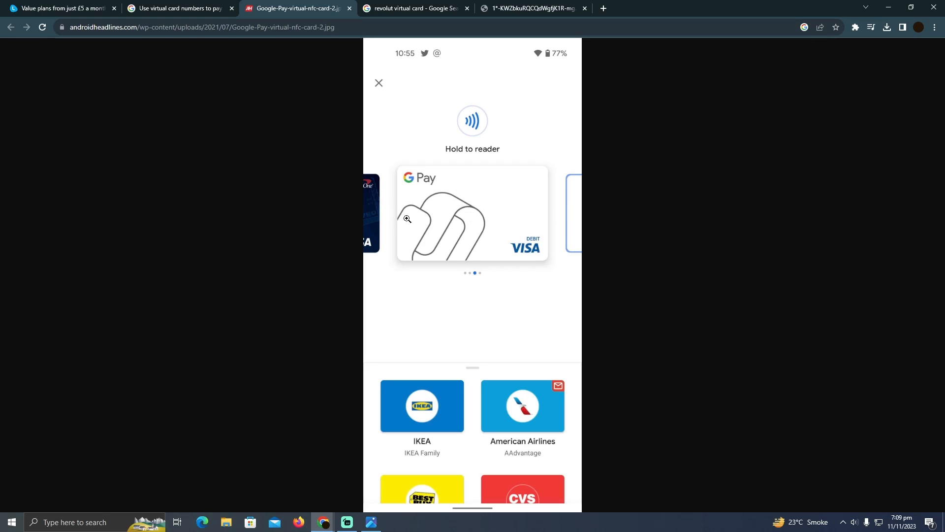
mouse_move(563, 219)
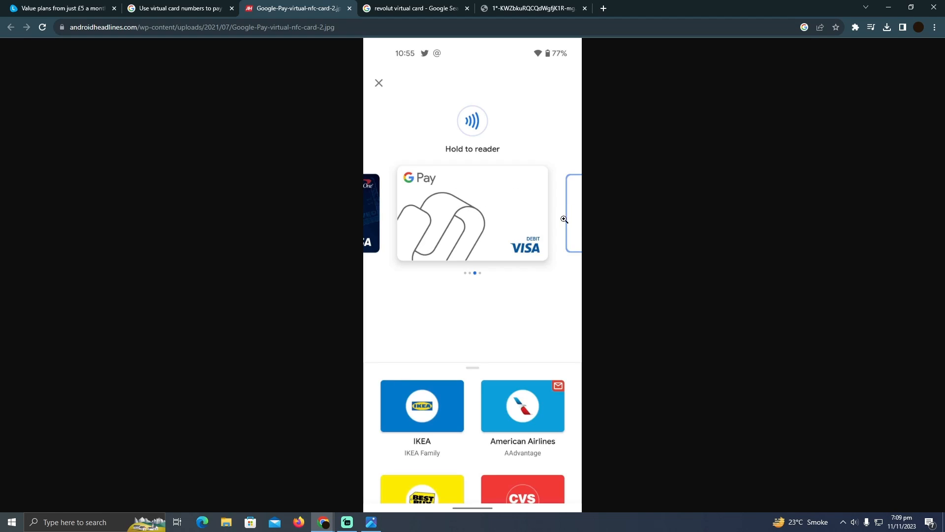
mouse_move(480, 185)
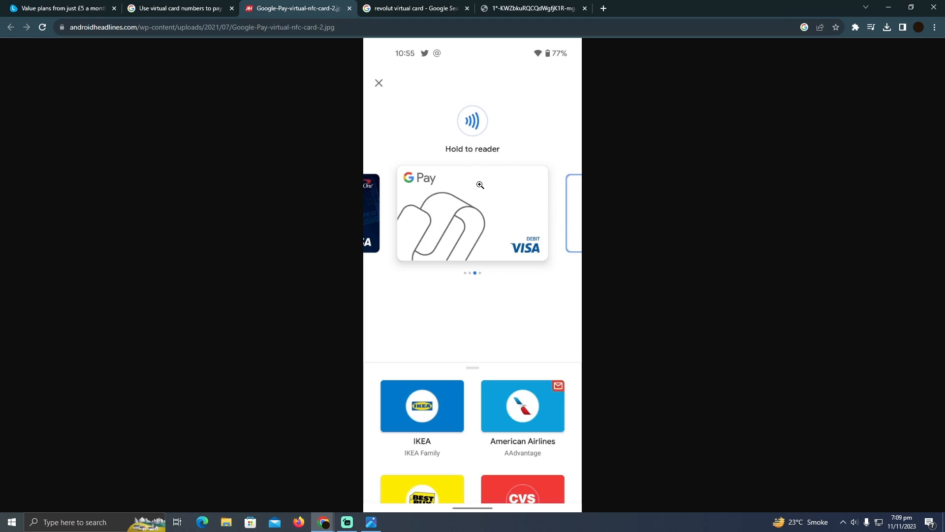
mouse_move(484, 137)
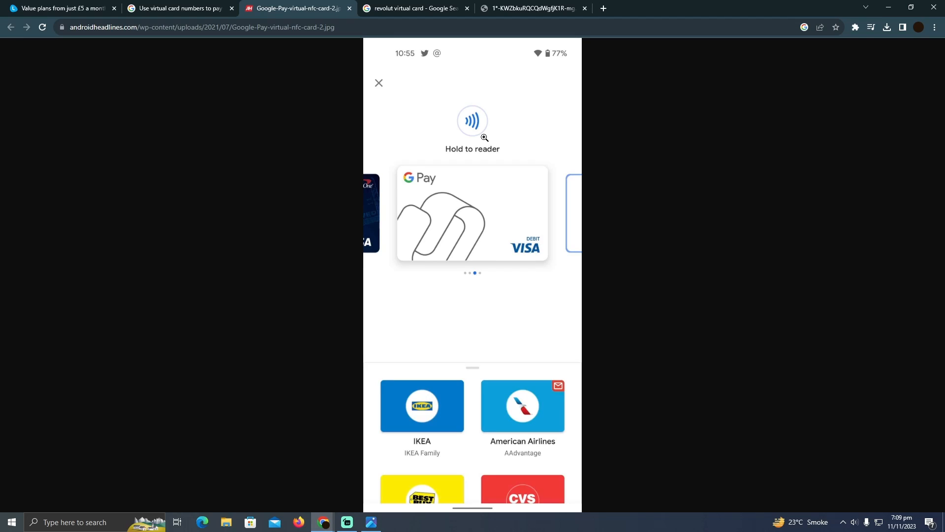
mouse_move(481, 192)
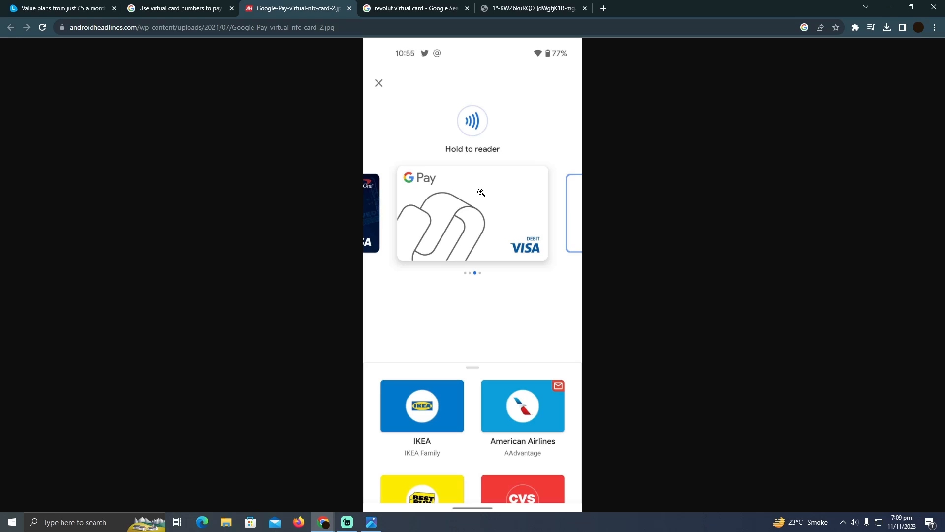
mouse_move(510, 204)
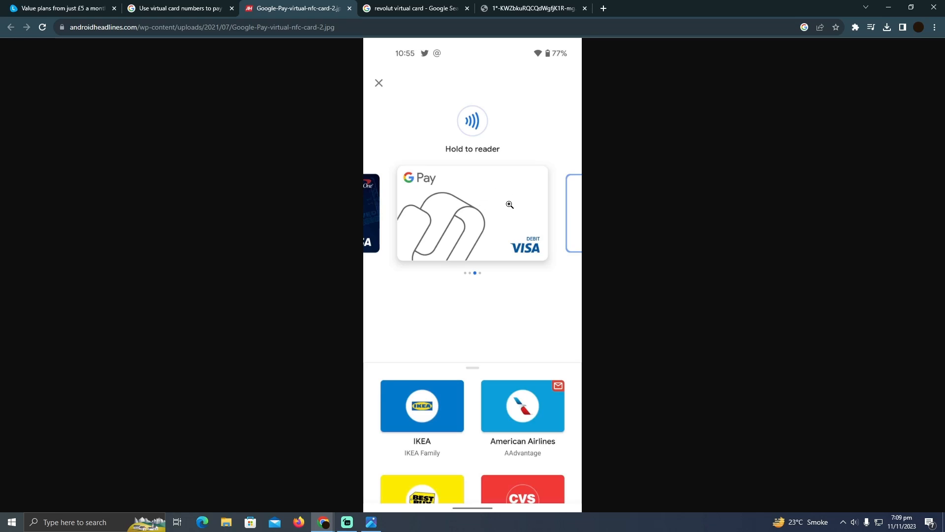